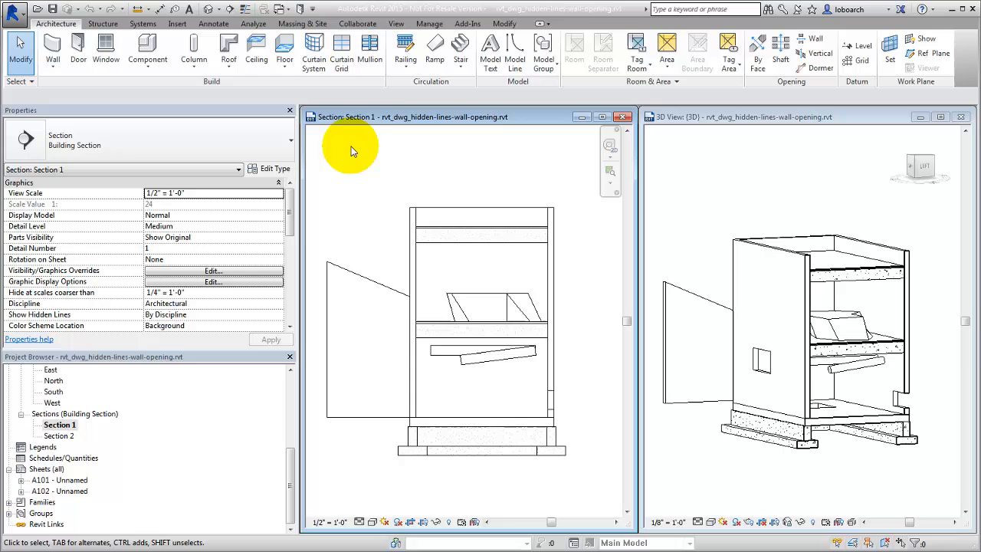
# Activate the section view and reveal the hidden lines of the side wall with the opening
pyautogui.click(396, 25)
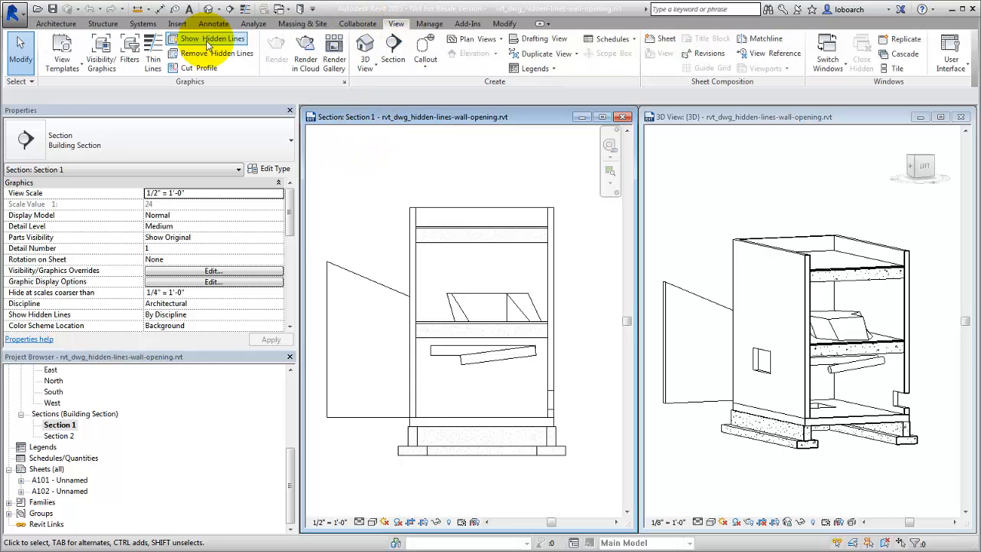
pyautogui.click(213, 38)
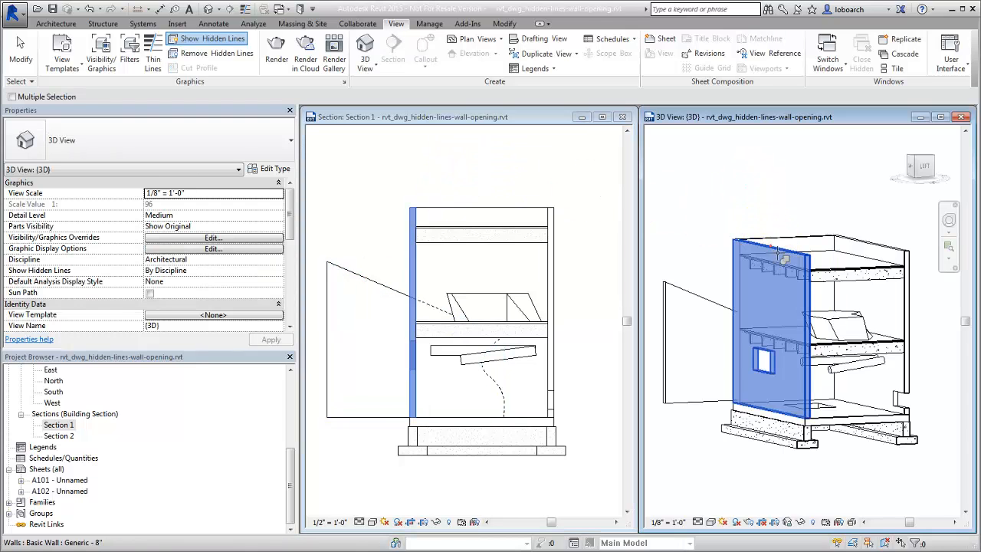
pyautogui.click(209, 38)
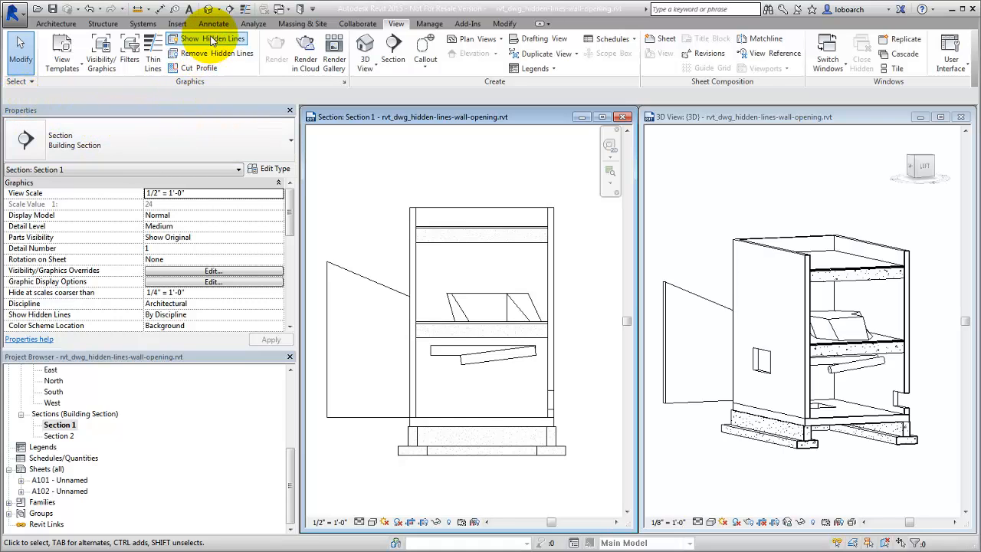
# Reveal the wall's hidden lines behind the floor framing, then remove the revealed hidden lines again
pyautogui.click(215, 38)
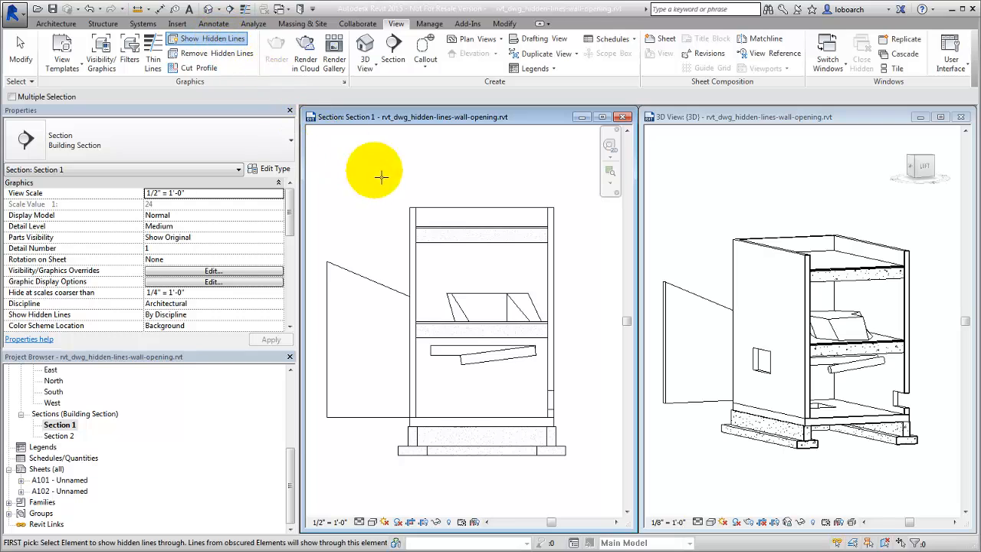
pyautogui.click(456, 218)
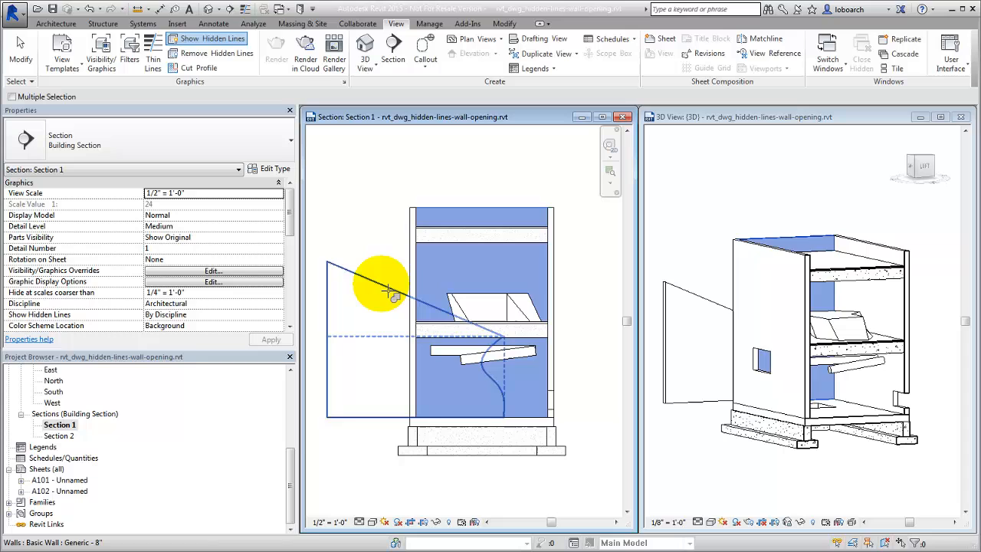
pyautogui.click(472, 329)
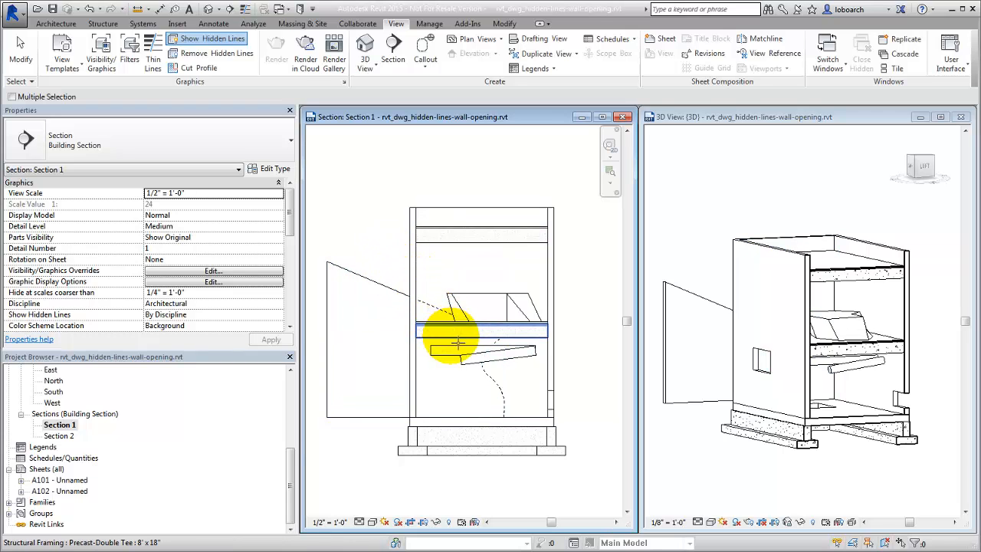
pyautogui.click(386, 291)
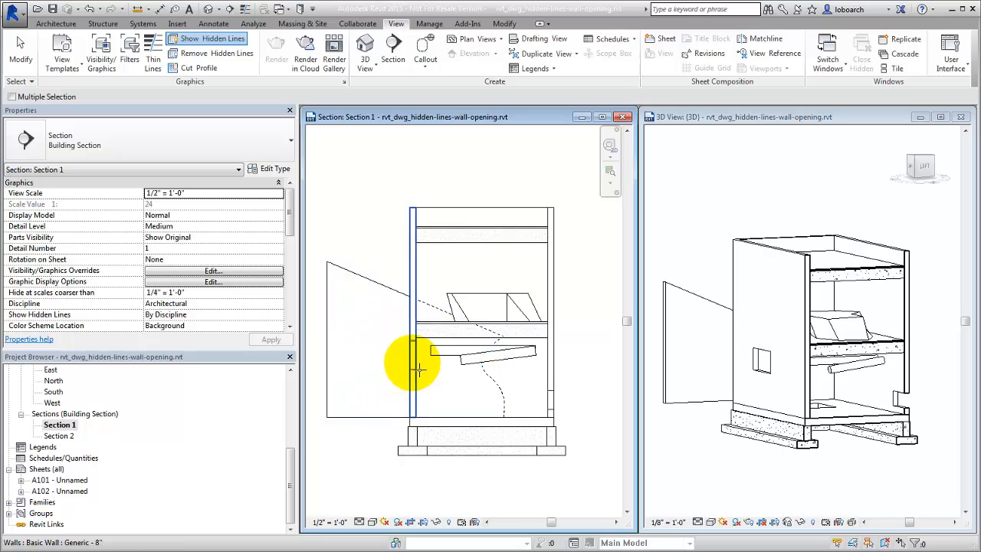
pyautogui.click(208, 38)
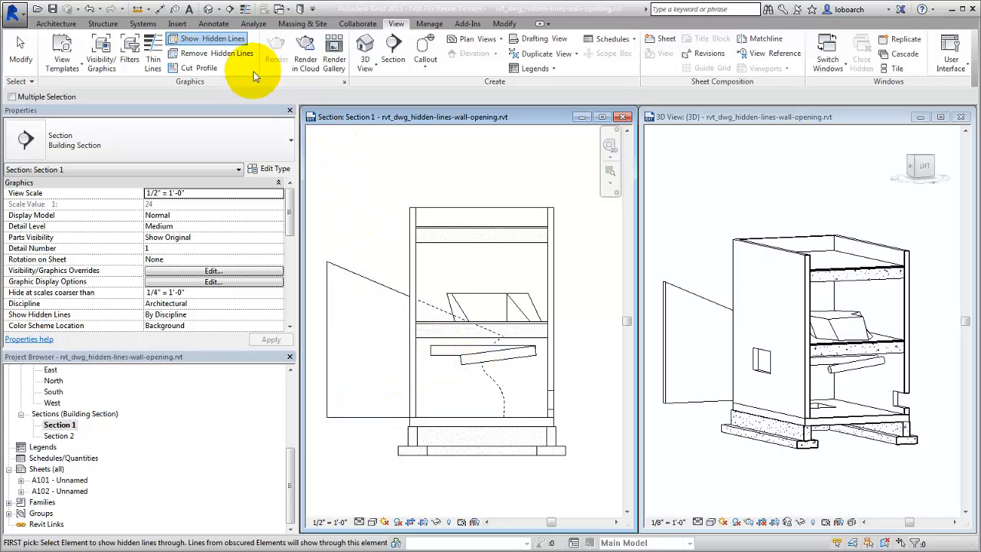
pyautogui.click(218, 52)
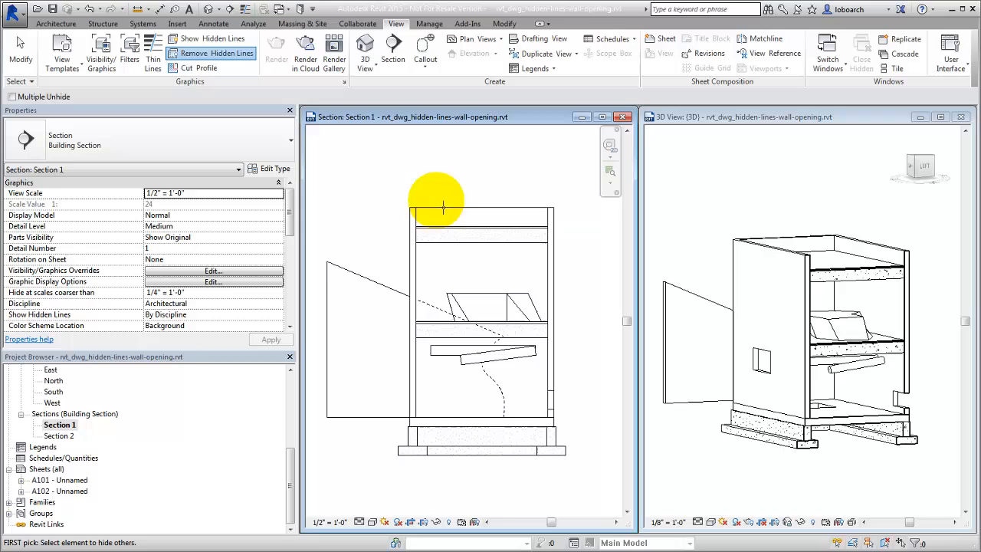
pyautogui.click(376, 284)
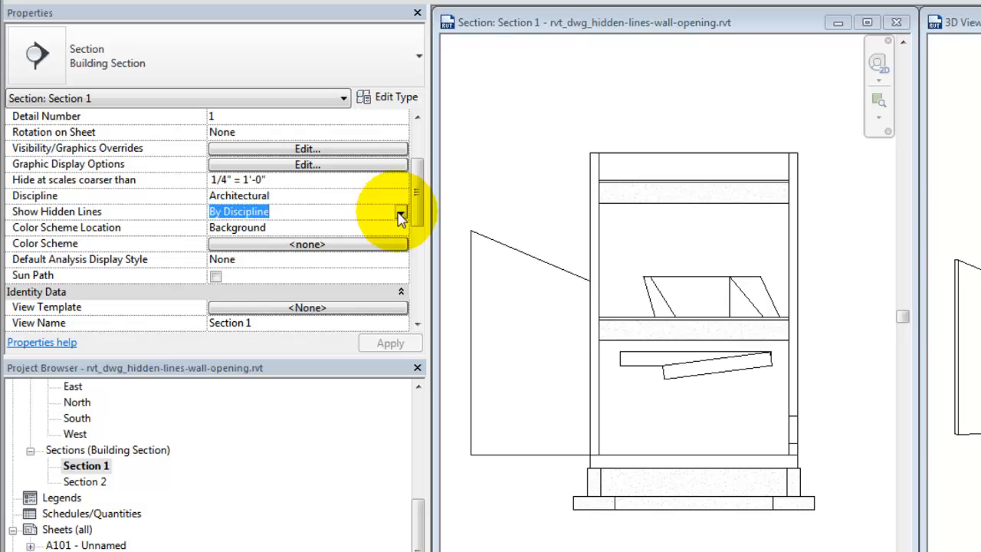
# With hidden lines shown by discipline, set the section's discipline to Structural and apply
pyautogui.click(400, 211)
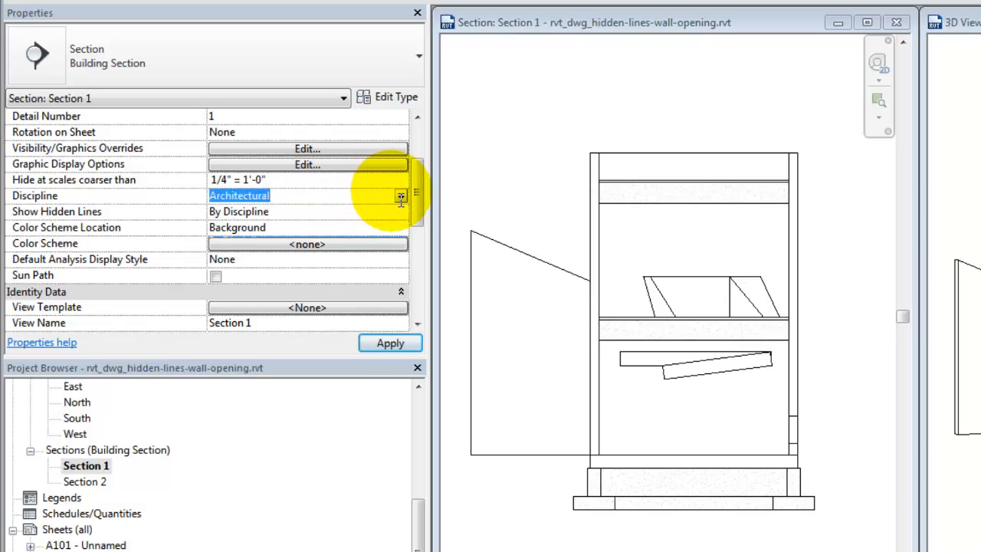
pyautogui.click(400, 197)
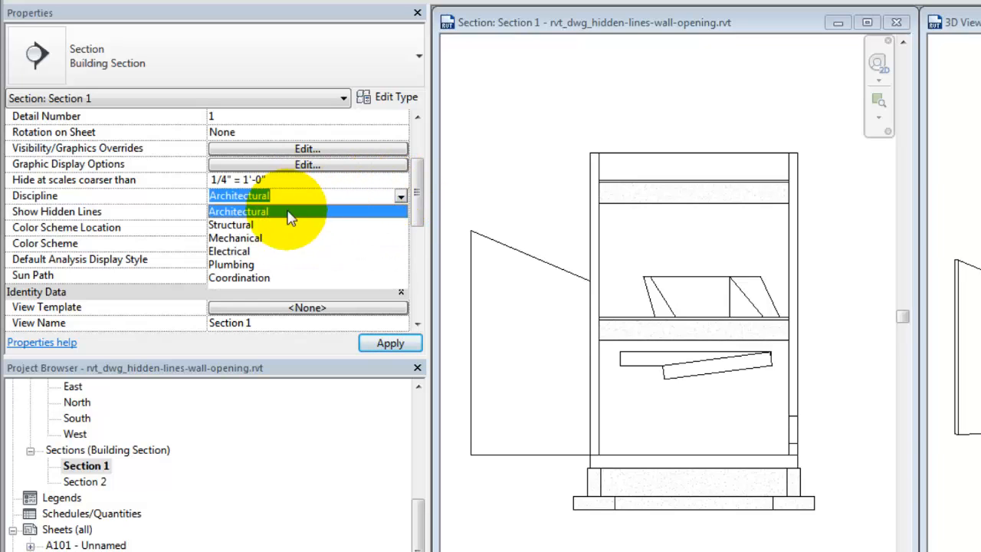
pyautogui.click(229, 224)
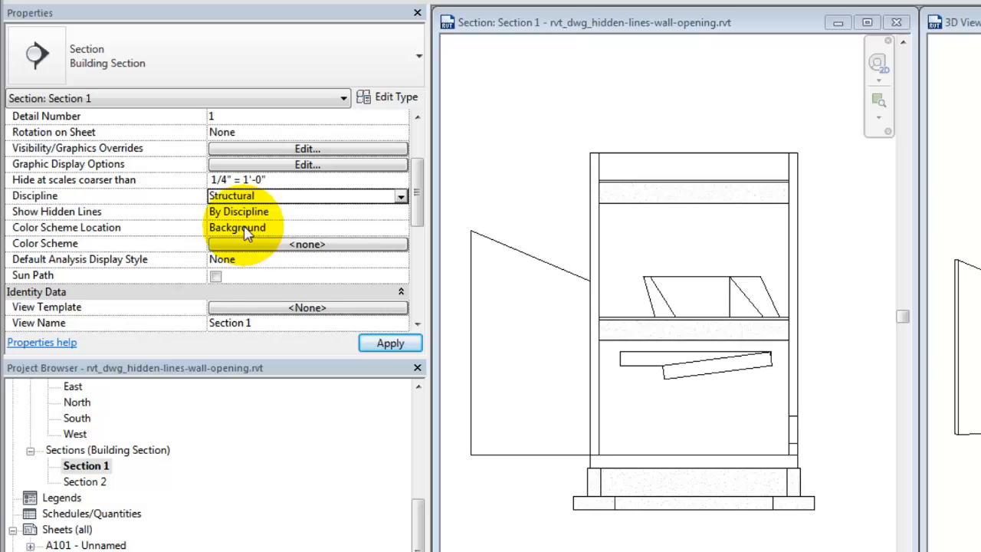
pyautogui.click(389, 343)
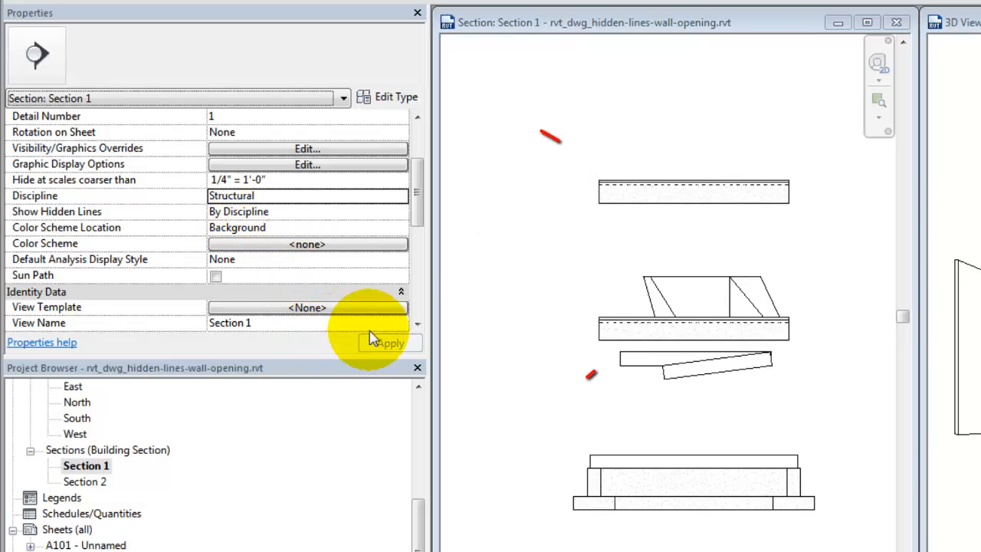
# Change the section's discipline to Mechanical and apply it
pyautogui.click(405, 196)
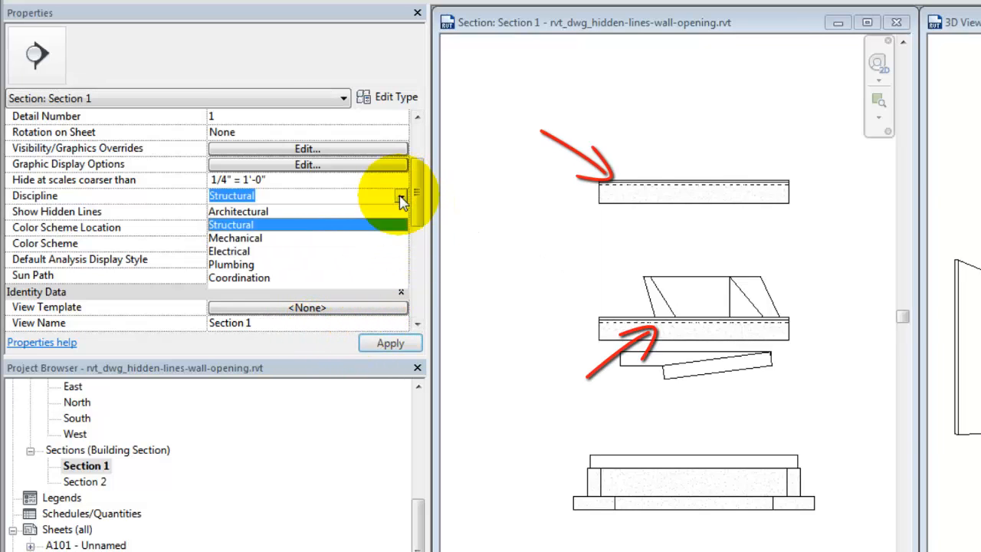
pyautogui.click(236, 237)
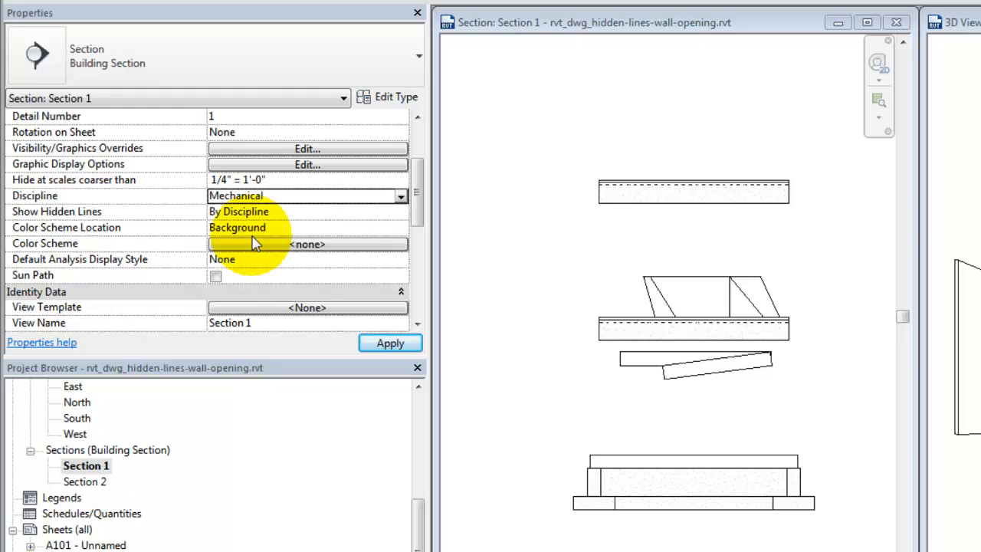
pyautogui.click(389, 344)
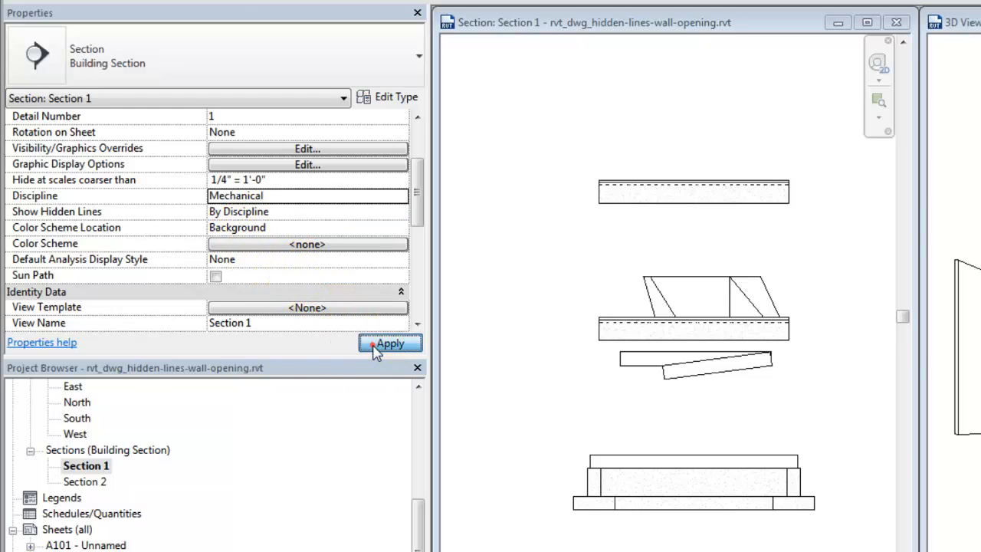
pyautogui.click(389, 344)
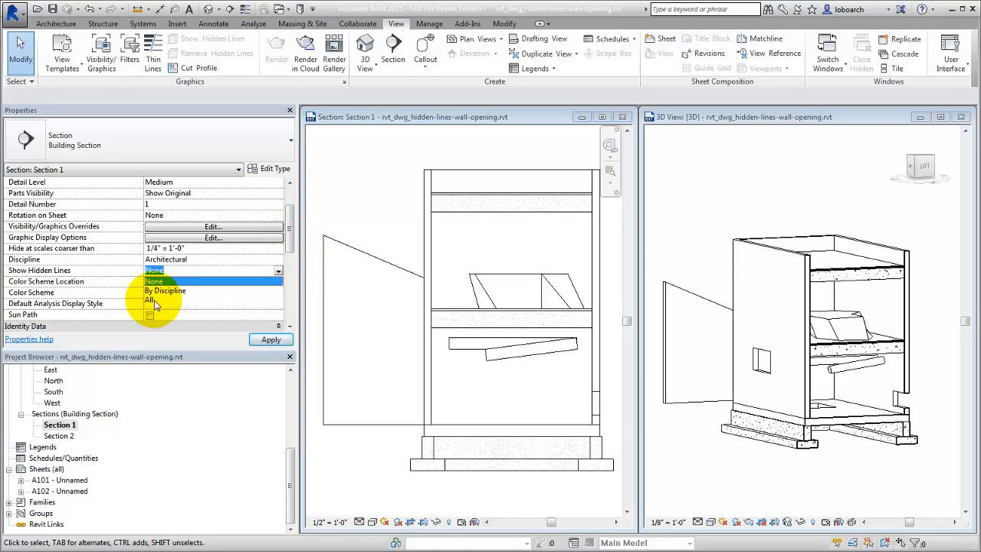
# Set Show Hidden Lines to All for the section, then for the 3D view, applying each
pyautogui.click(150, 299)
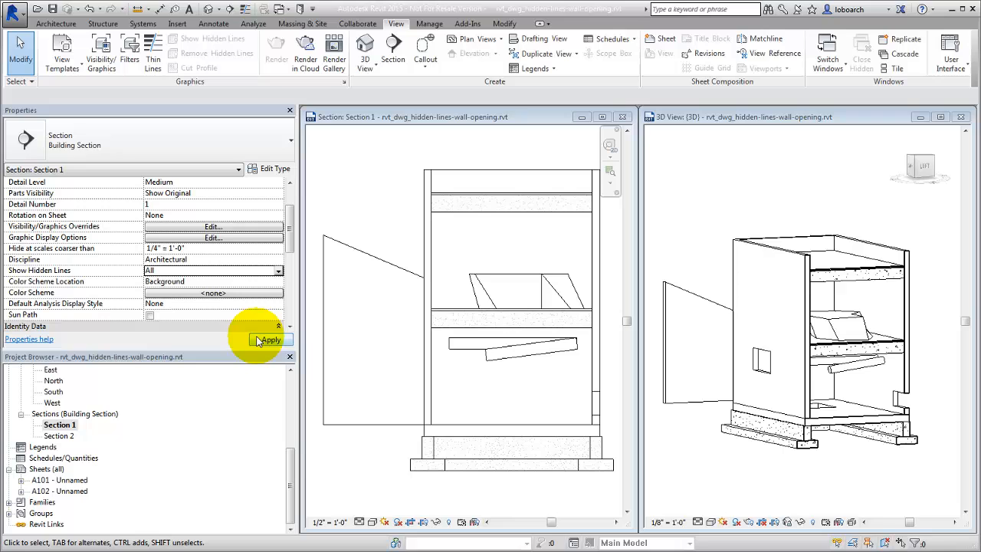
pyautogui.click(269, 340)
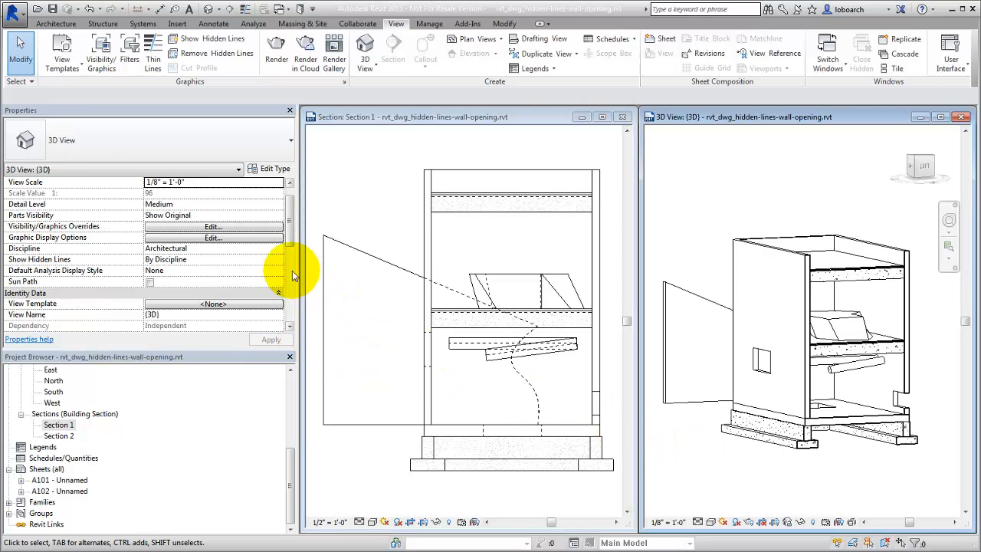
pyautogui.click(279, 259)
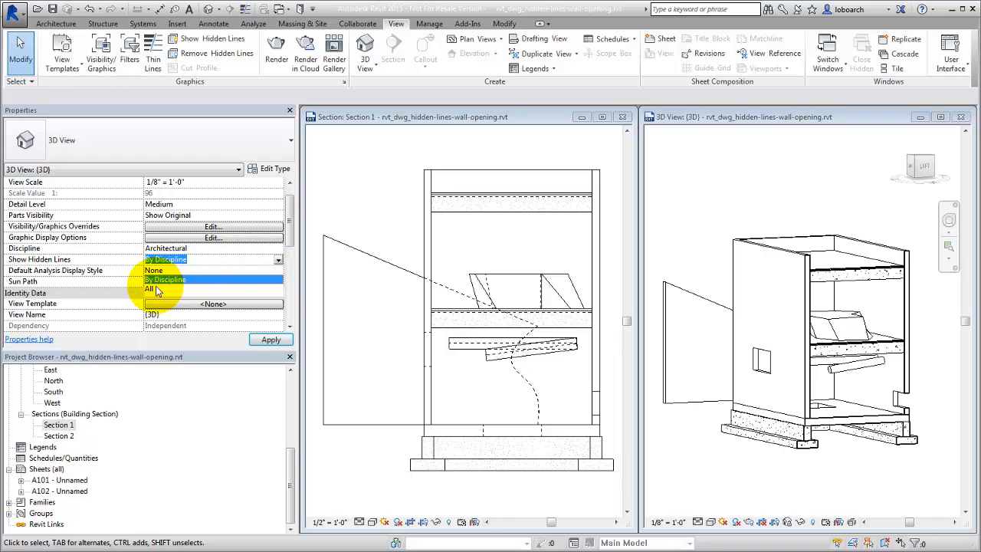
pyautogui.click(153, 291)
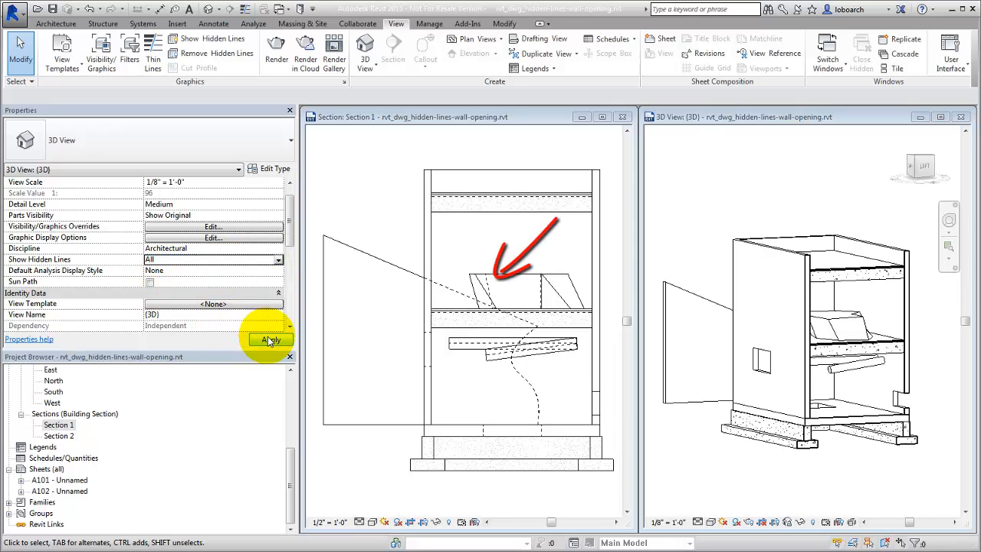
pyautogui.click(270, 340)
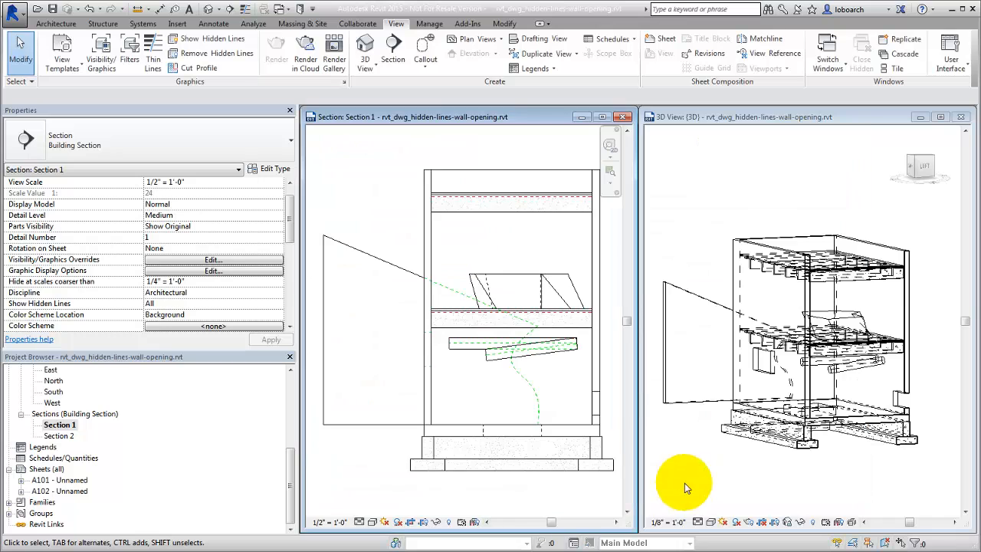
pyautogui.moveTo(144, 25)
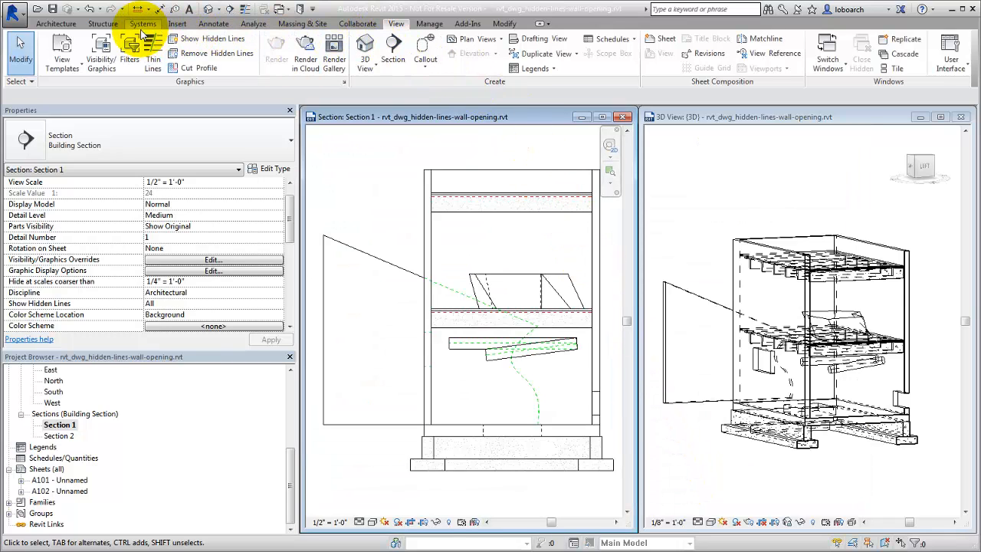
pyautogui.click(143, 23)
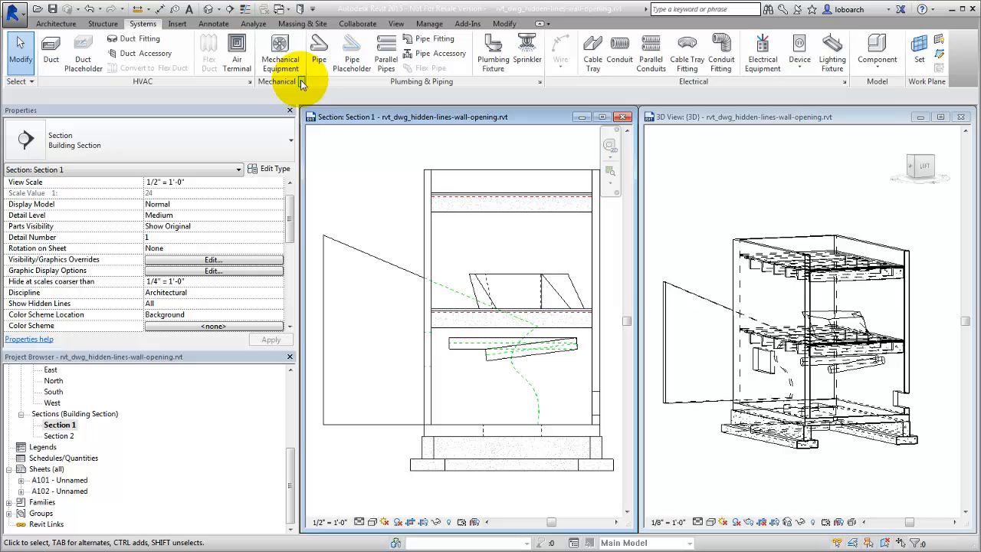
pyautogui.click(302, 86)
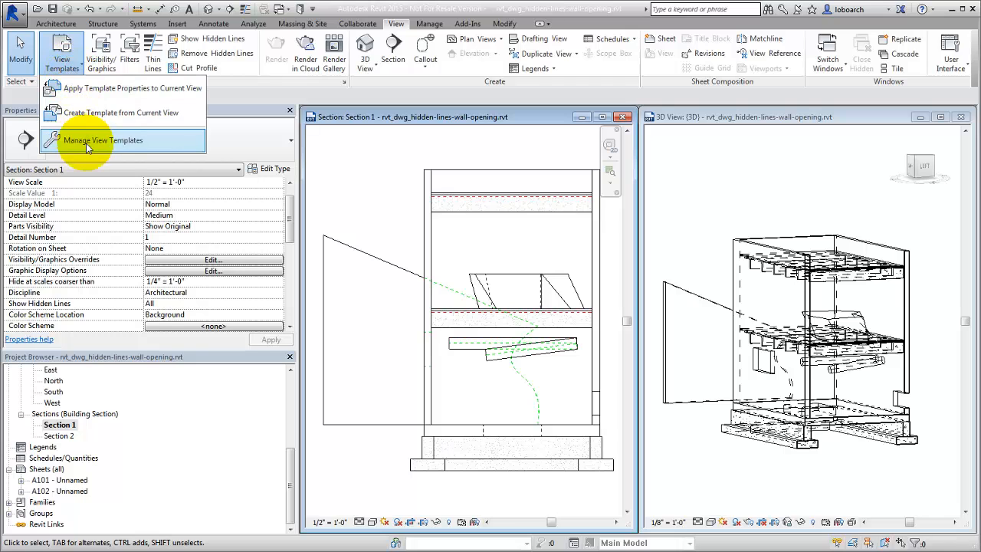
pyautogui.click(103, 139)
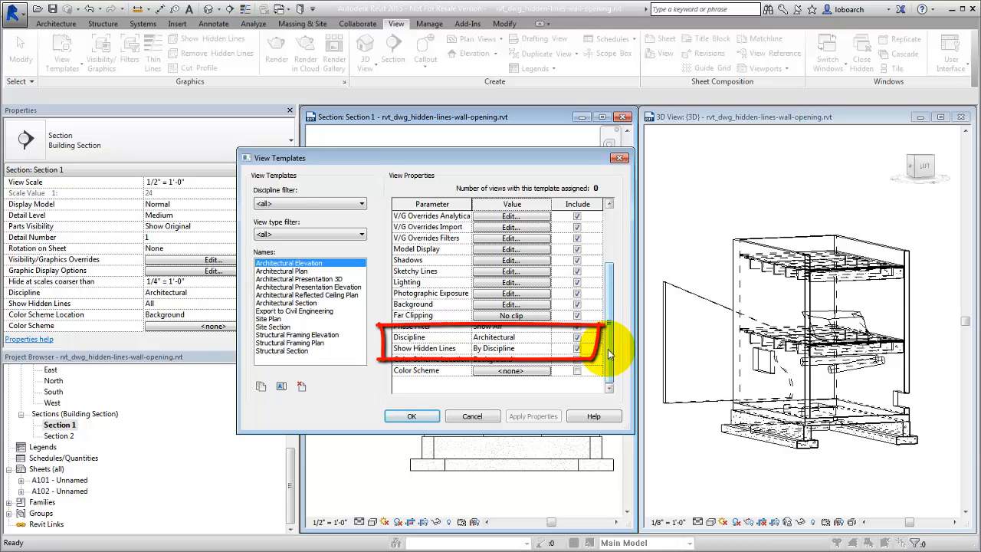
pyautogui.click(411, 417)
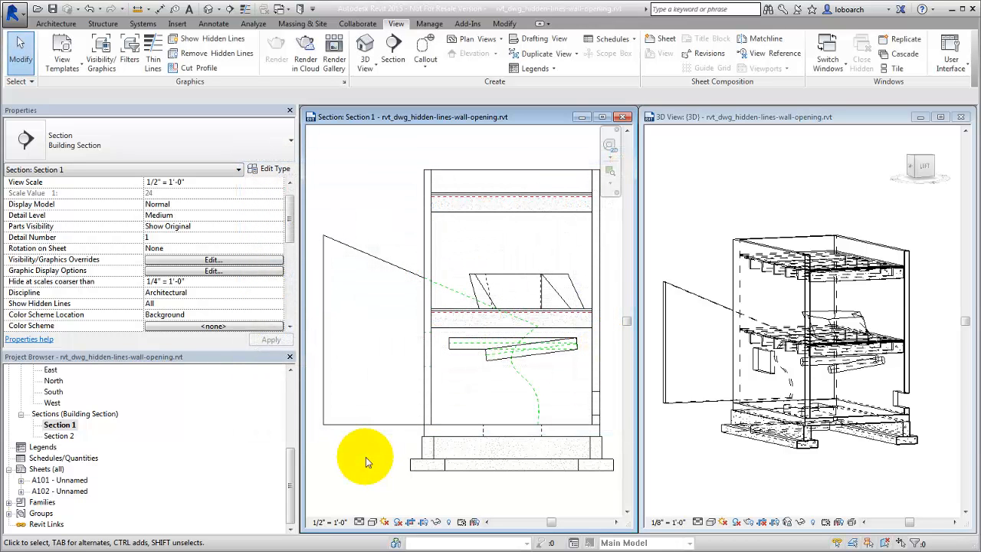